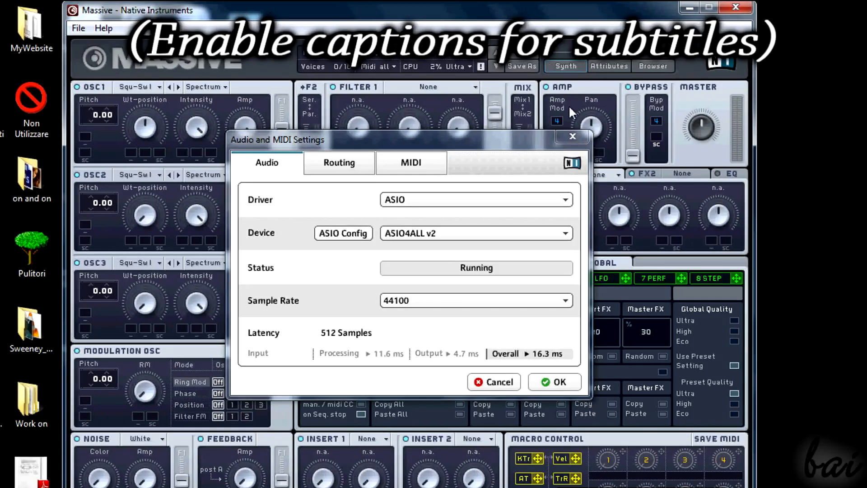
Step: Accept Massive's audio and MIDI settings and show About Massive from the Help menu
click(554, 381)
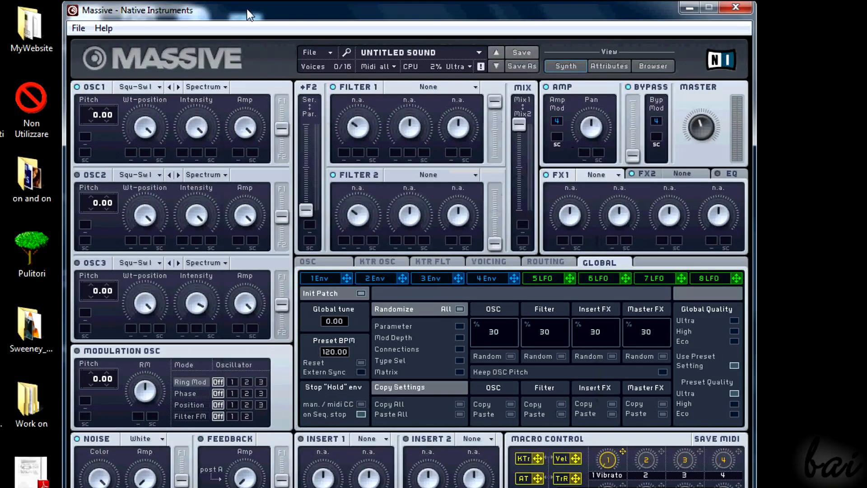
click(103, 27)
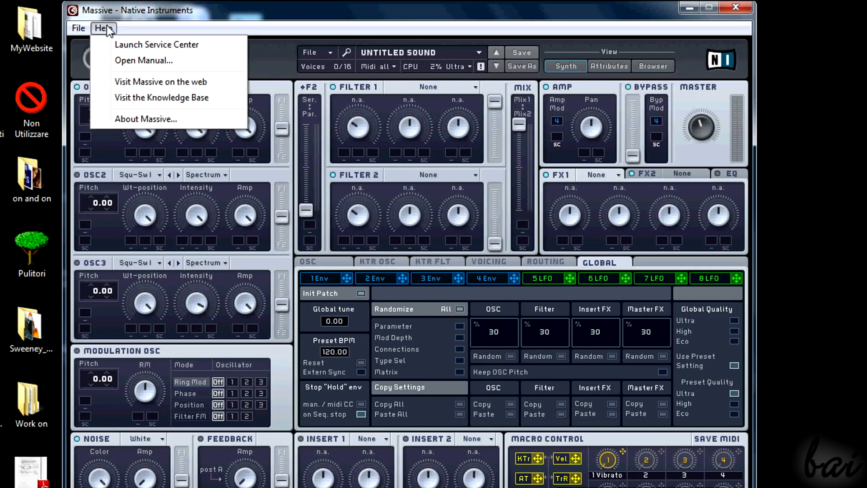
click(146, 119)
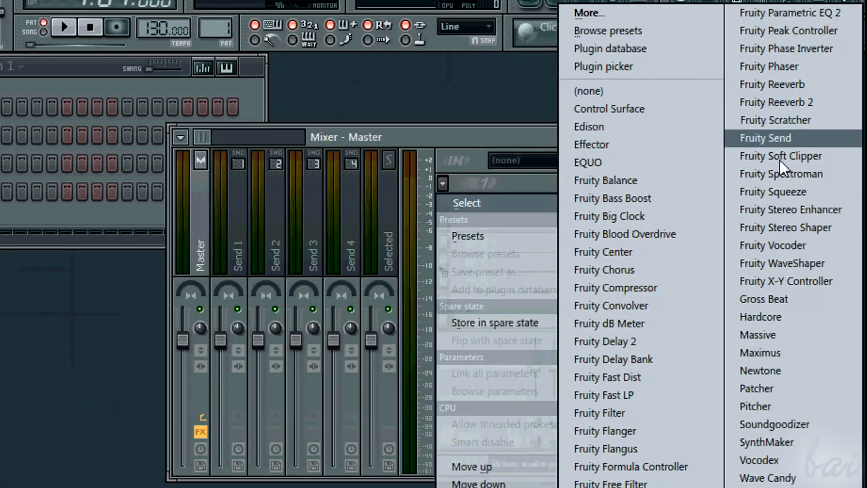
mouse_move(759, 334)
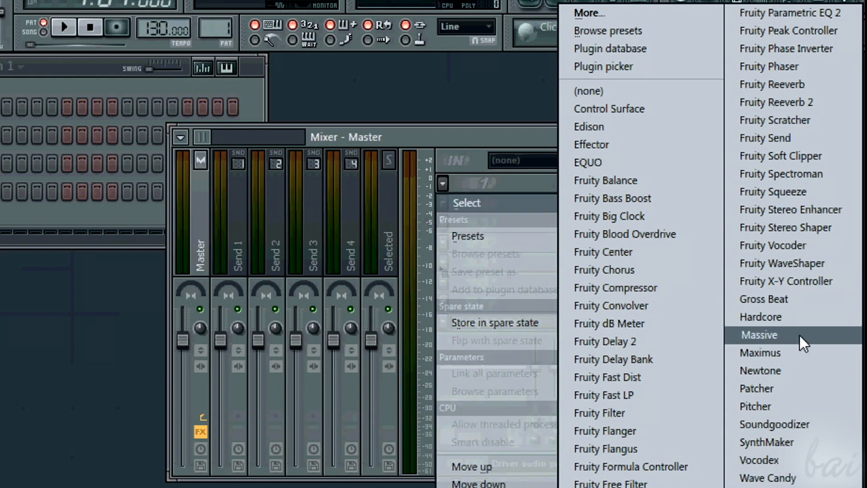
mouse_move(791, 340)
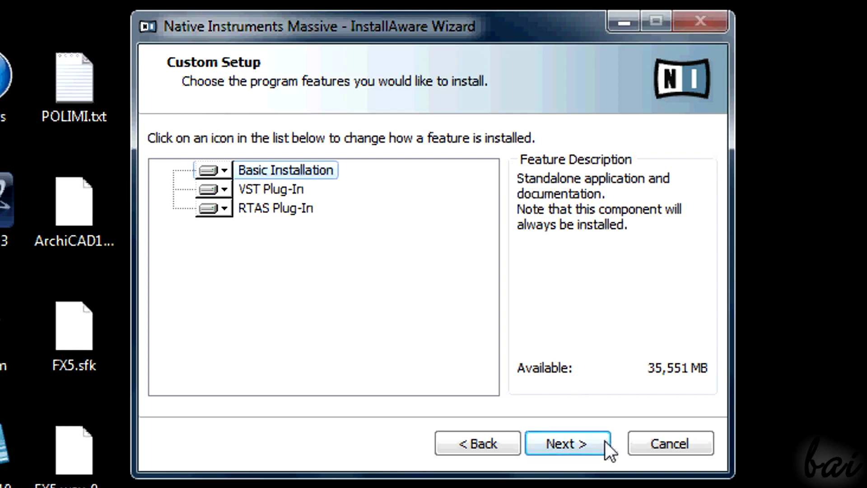
Step: Keep the default features and install location, then choose a different 32-bit VST folder
click(564, 442)
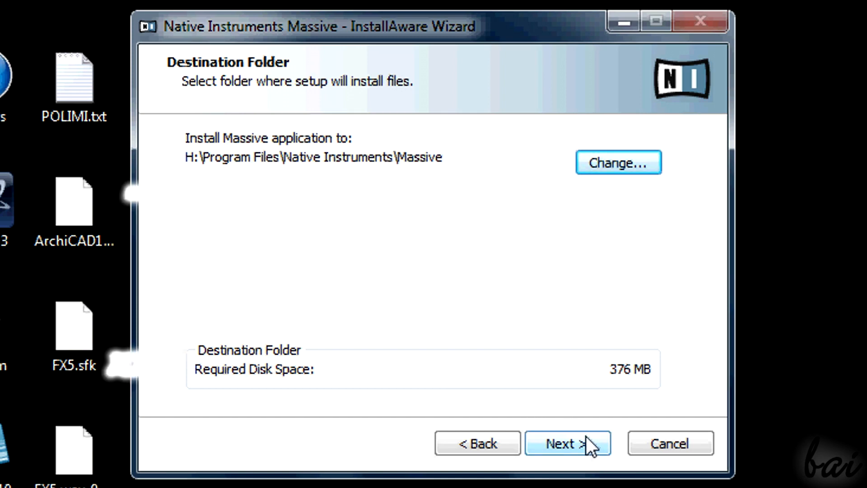
click(567, 443)
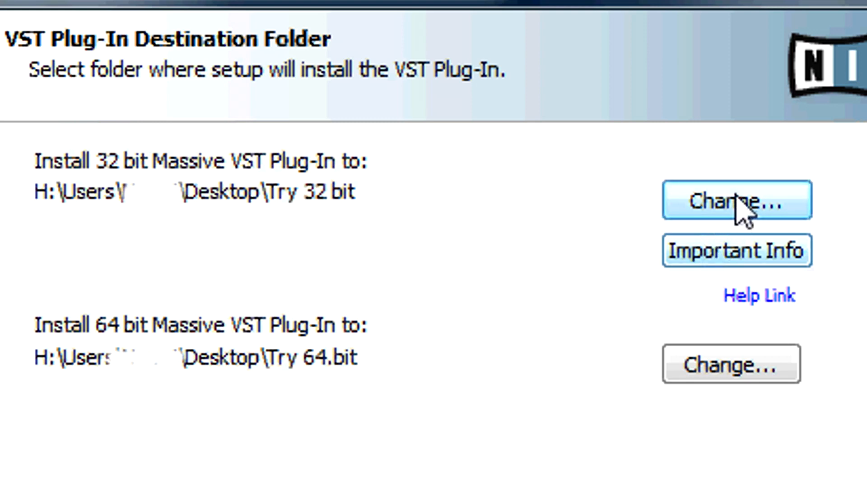
click(737, 199)
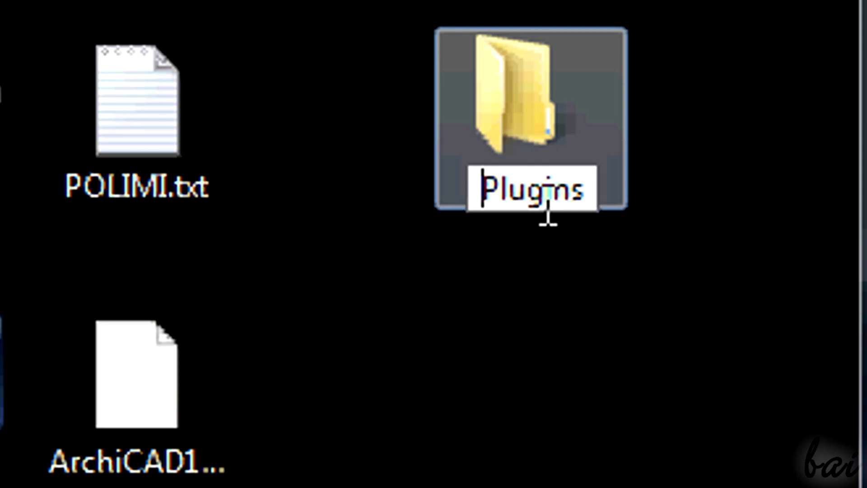
Step: Name the new desktop folder '32-bit Massive'
text(32)
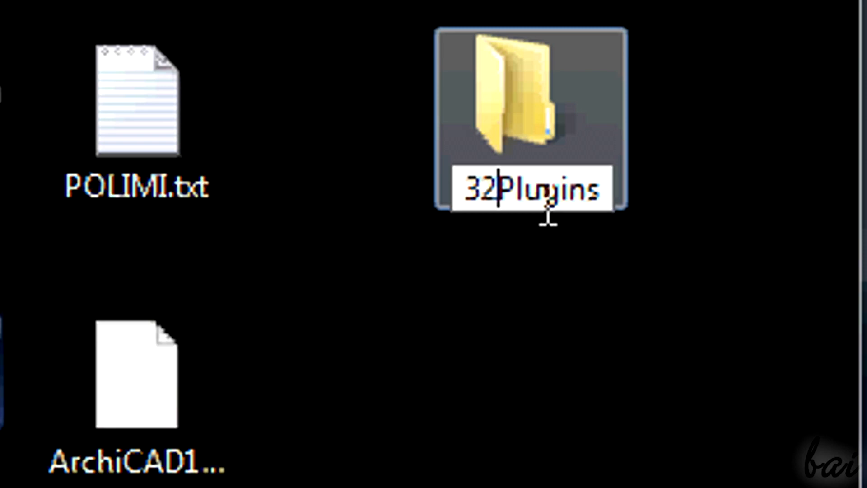
text(-bit)
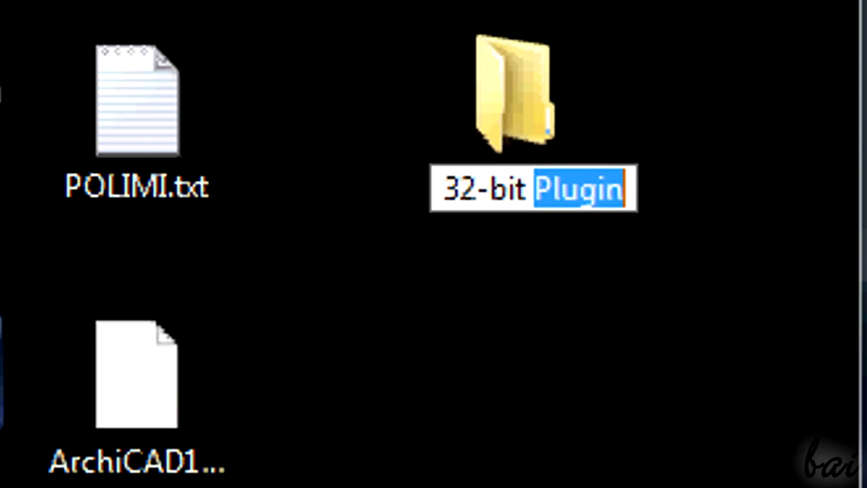
text(Mas)
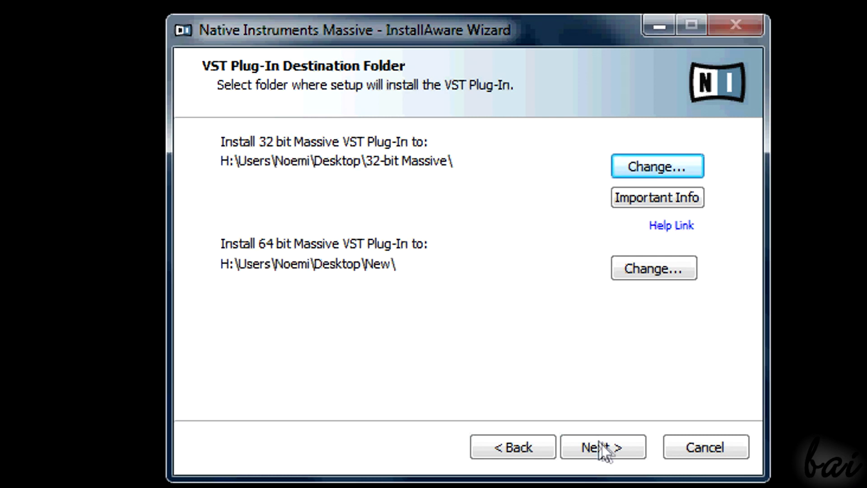
Step: Continue the install with the 32-bit plug-in going to the 32-bit Massive folder
click(602, 446)
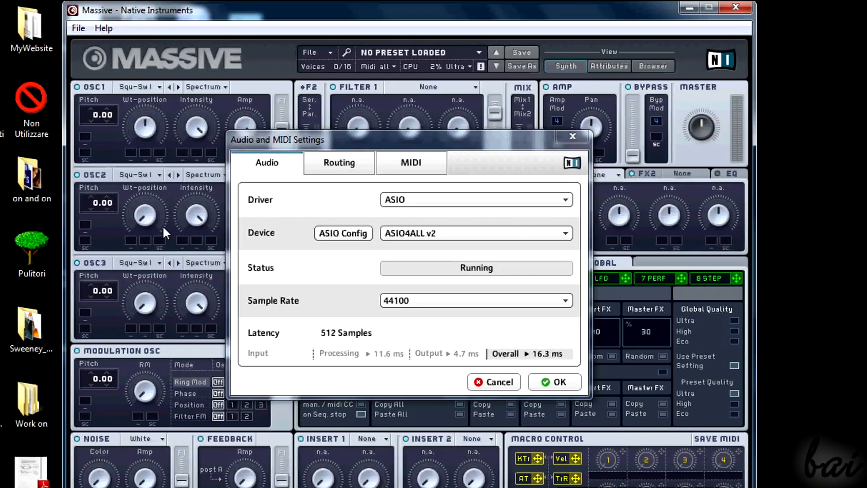
Step: Confirm the ASIO 44100 Hz audio settings and view About Massive
click(553, 382)
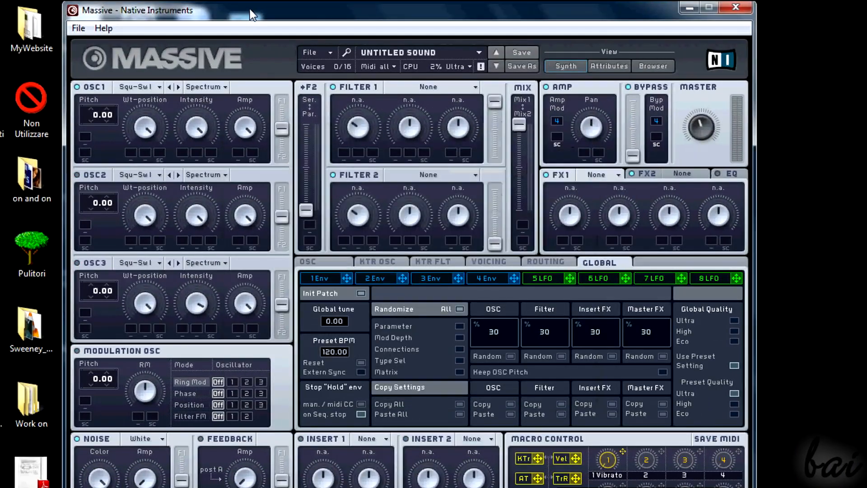
click(103, 28)
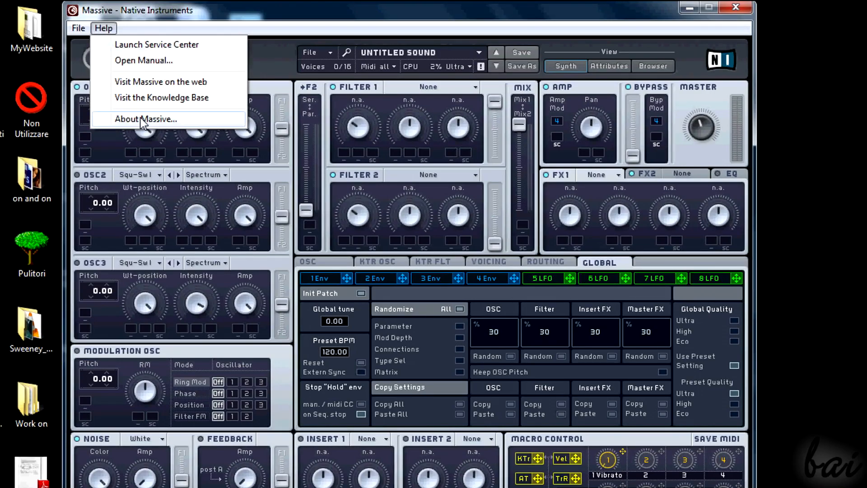
click(146, 118)
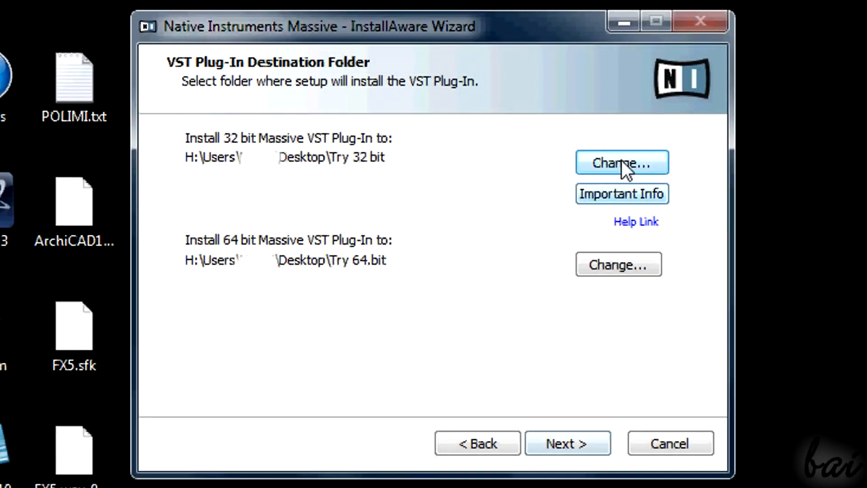
Step: Point the 32-bit VST plug-in path to the desktop folder '32-bit Massive'
click(620, 162)
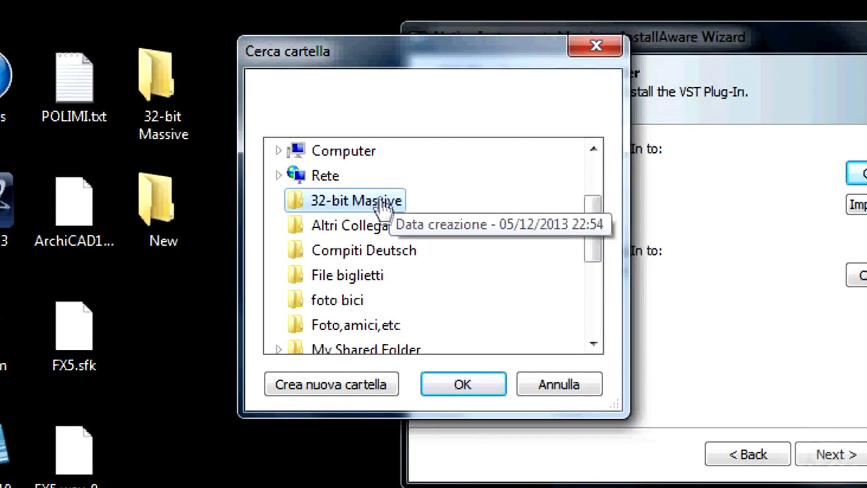
click(462, 384)
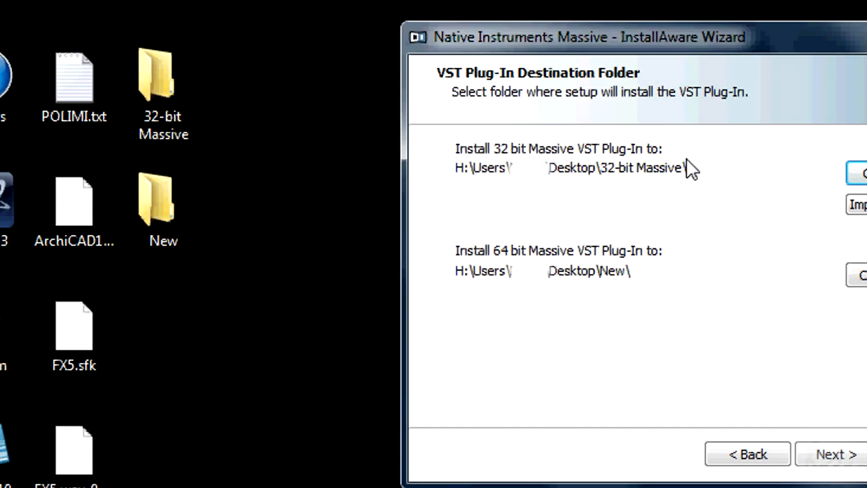
mouse_move(702, 227)
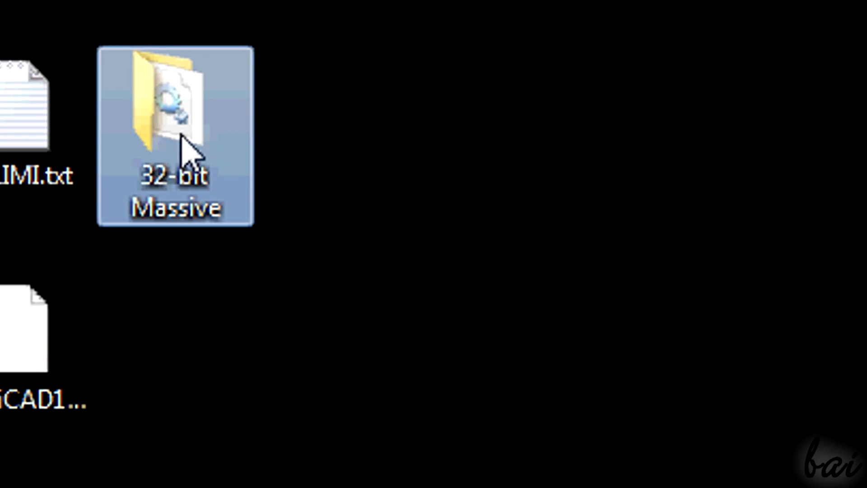
Step: Open the desktop 32-bit Massive folder to see Massive.dll
double_click(175, 138)
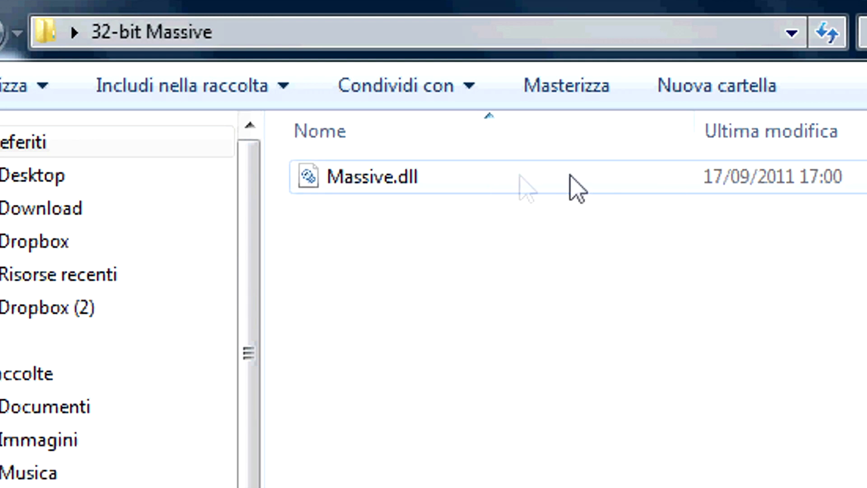
mouse_move(575, 188)
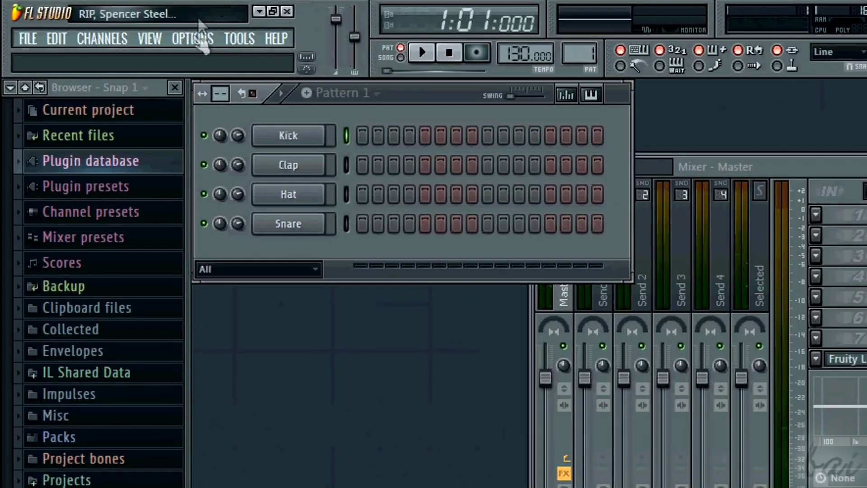
Step: Open File settings from FL Studio's OPTIONS menu
click(192, 38)
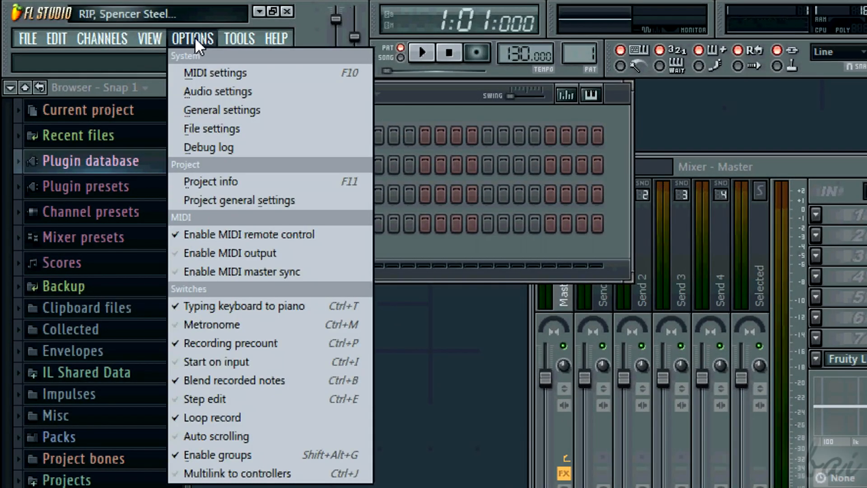
mouse_move(210, 128)
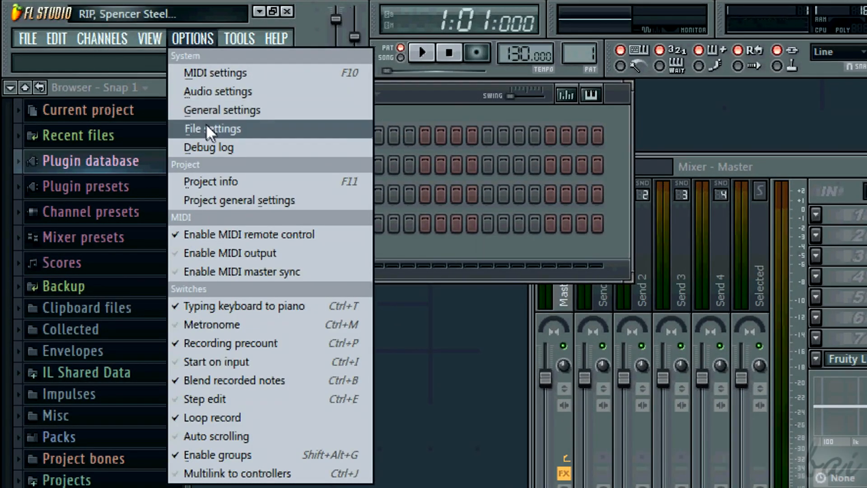
click(212, 128)
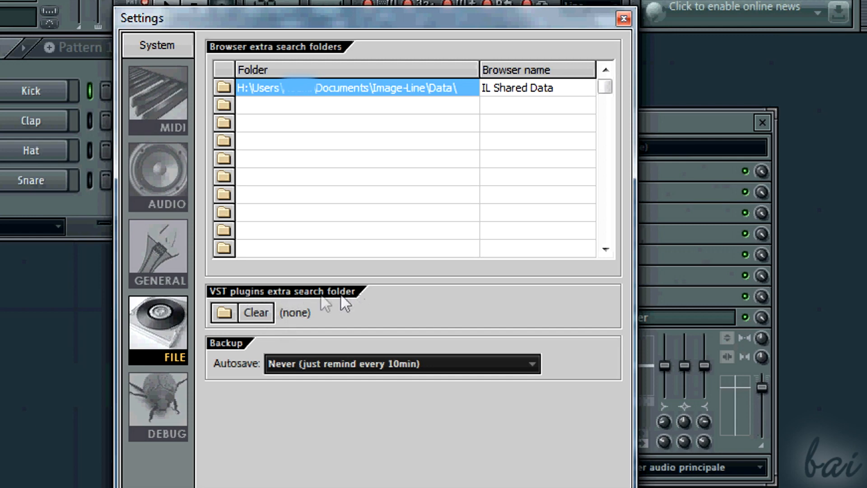
mouse_move(216, 298)
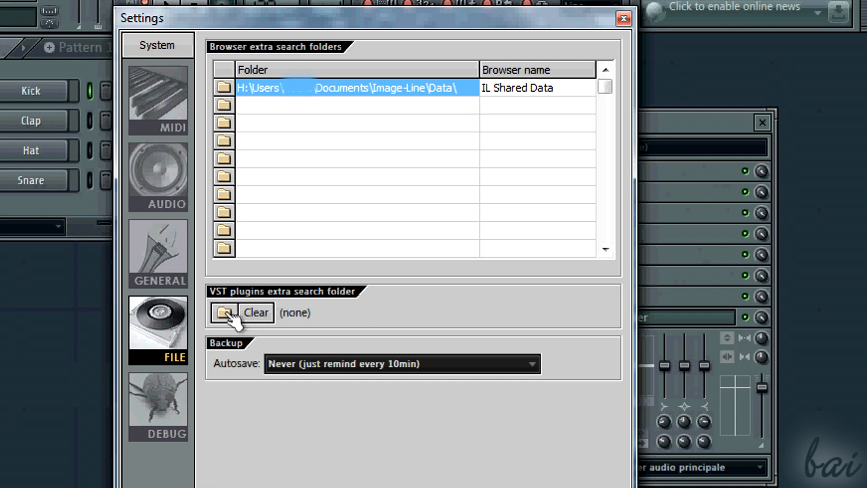
mouse_move(326, 303)
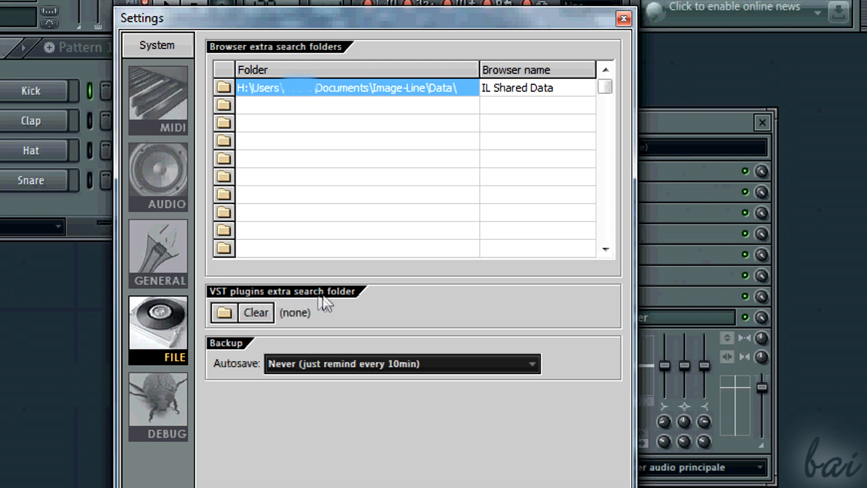
Step: Set the VST plugins extra search folder to '32-bit Massive' and close Settings
click(224, 313)
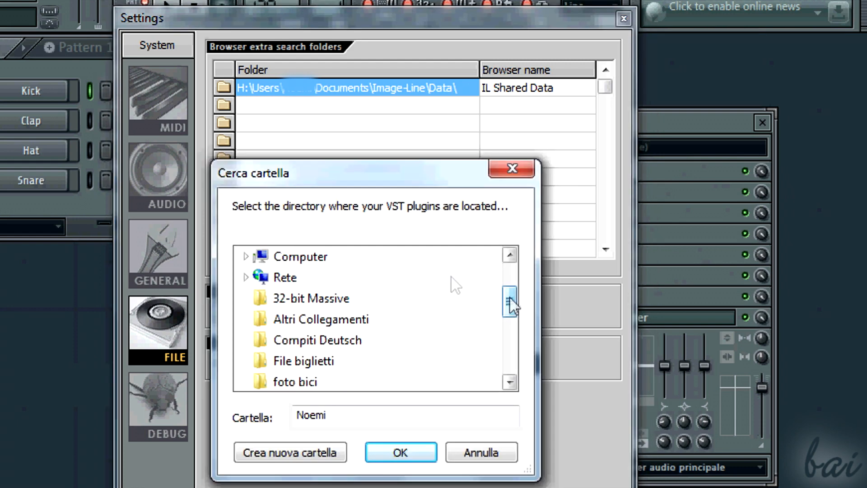
mouse_move(291, 303)
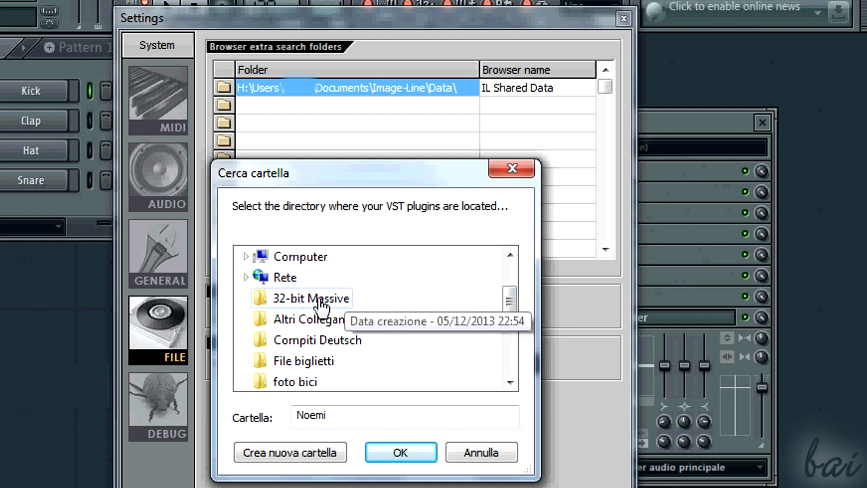
click(314, 298)
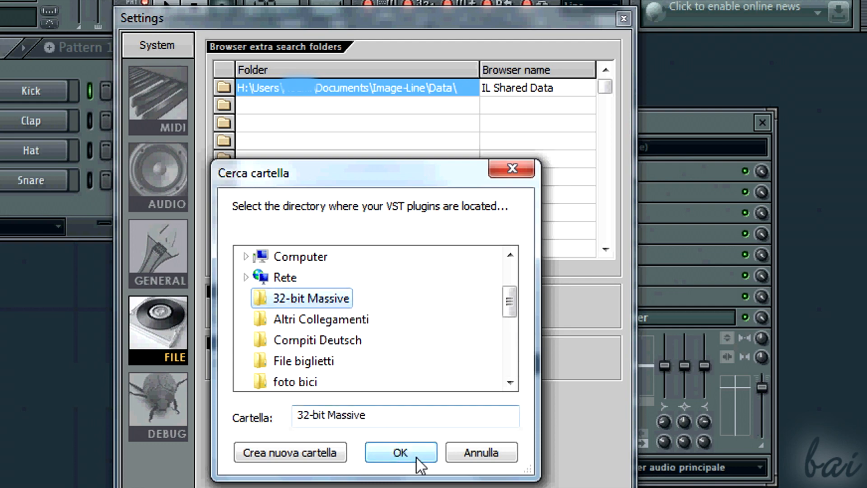
click(401, 452)
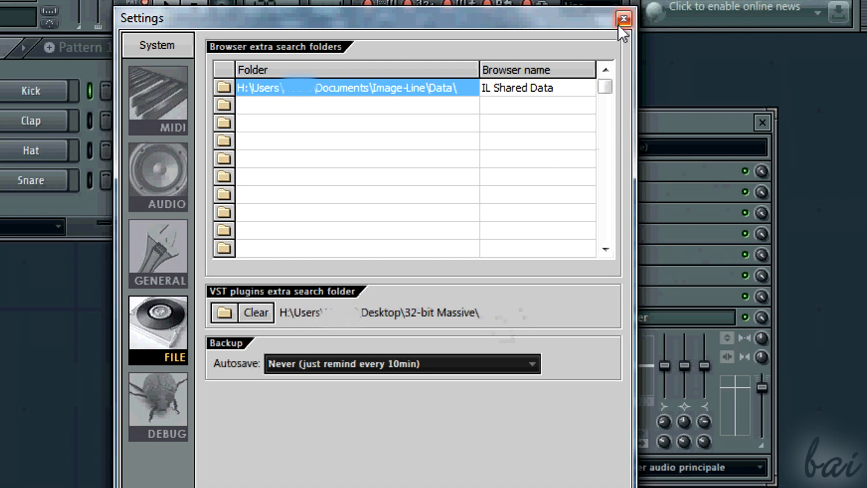
click(623, 19)
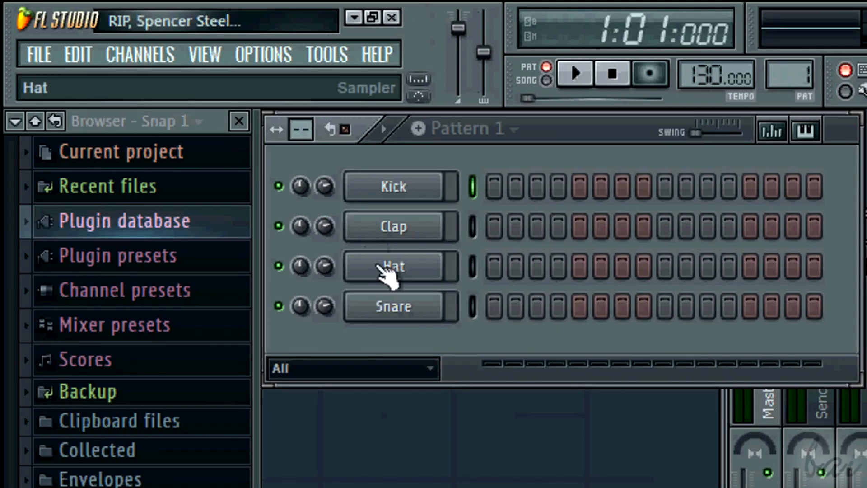
Step: Show the Channels menu's Add one submenu of available generator plugins
click(393, 306)
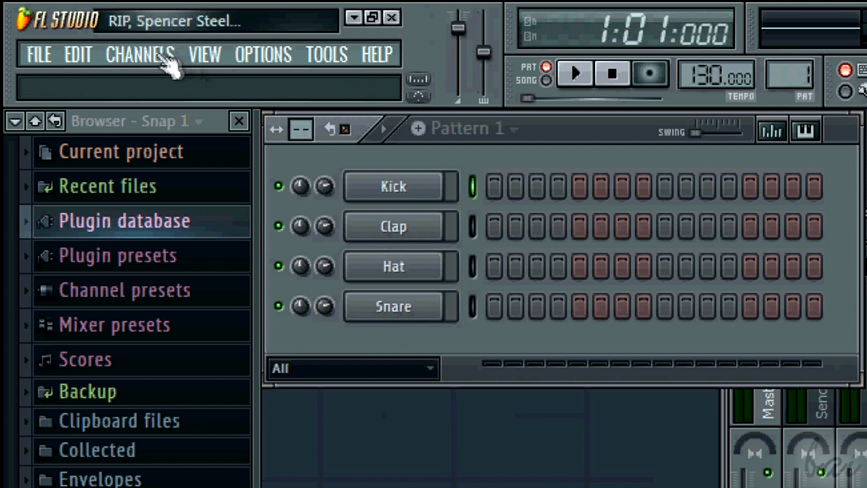
click(140, 54)
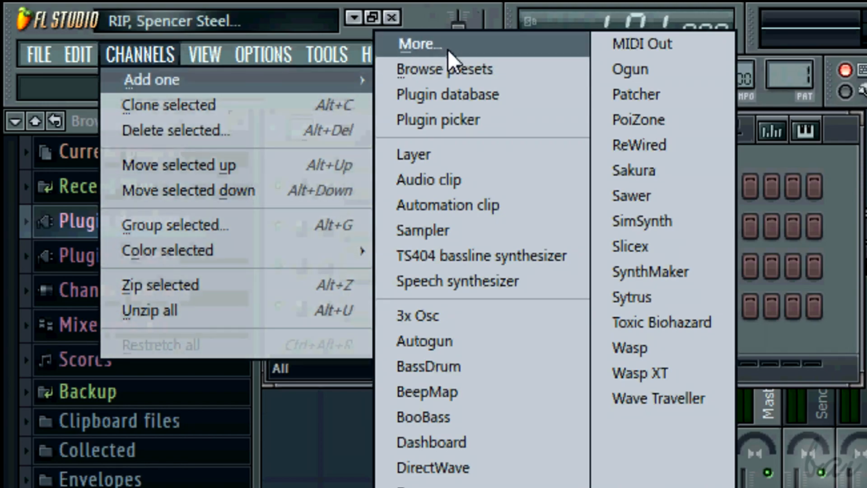
Step: Rescan all generator plugins with Refresh > Scan & verify
click(420, 44)
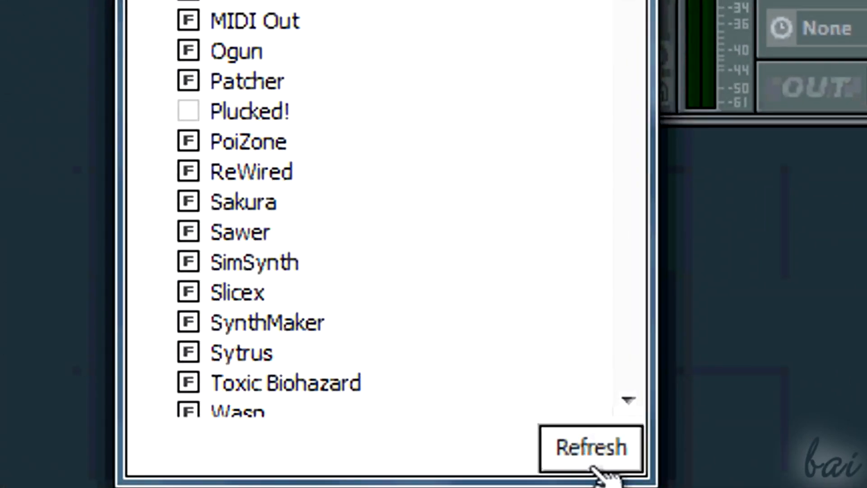
click(590, 447)
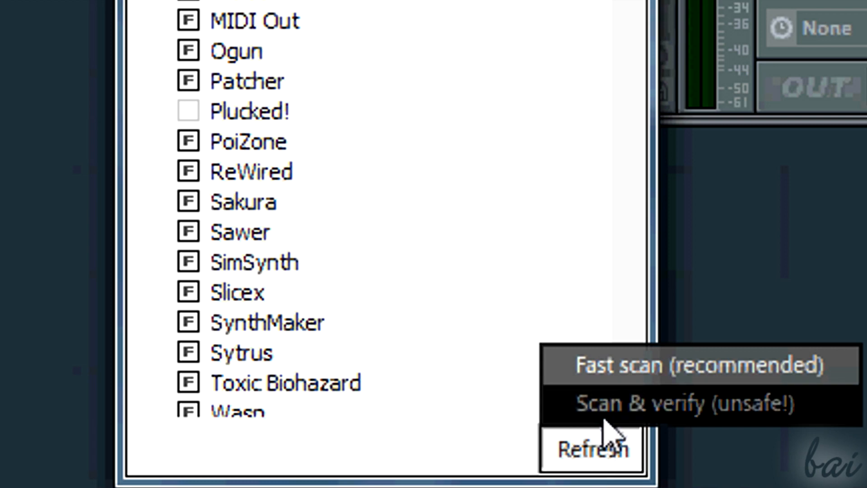
mouse_move(641, 409)
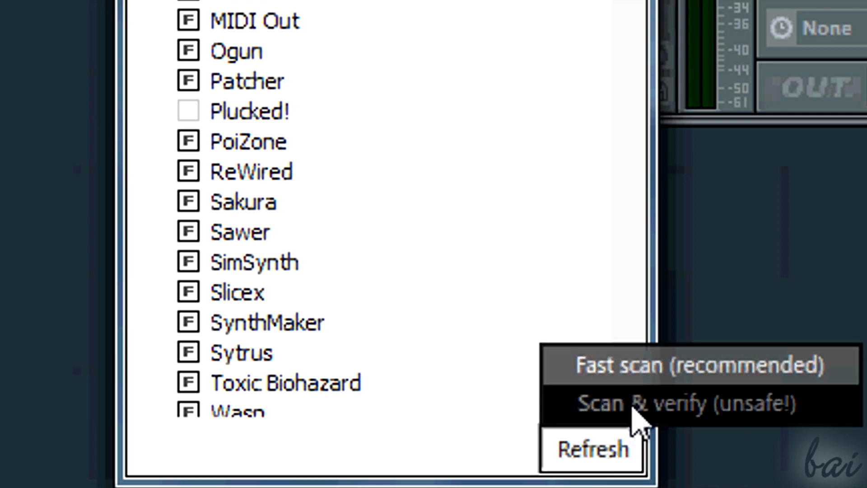
click(693, 365)
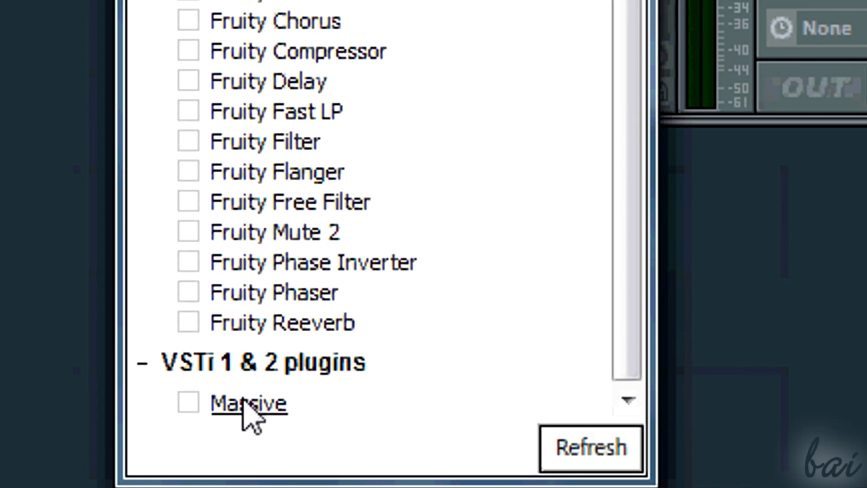
mouse_move(260, 420)
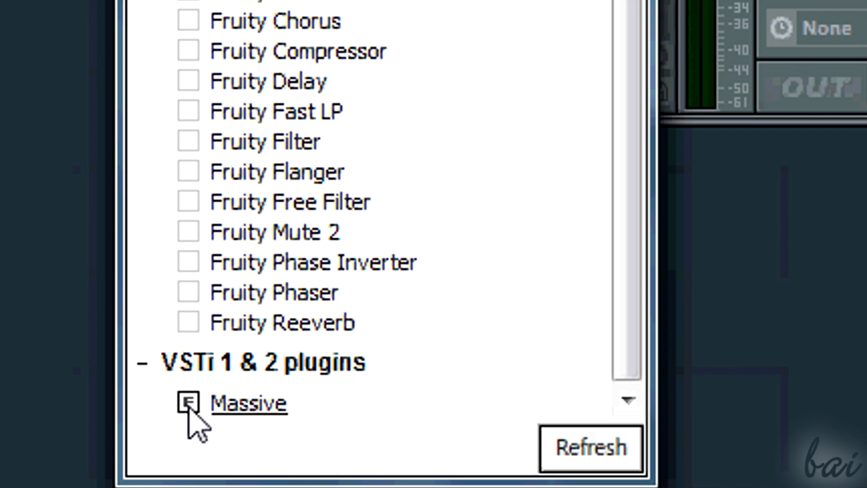
mouse_move(232, 420)
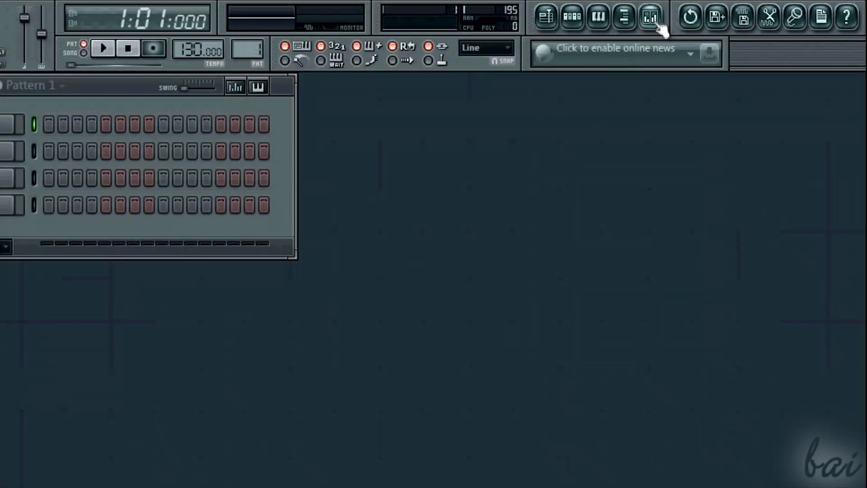
Step: Check that Massive appears in mixer slot 1's effect list, then open File settings
click(652, 17)
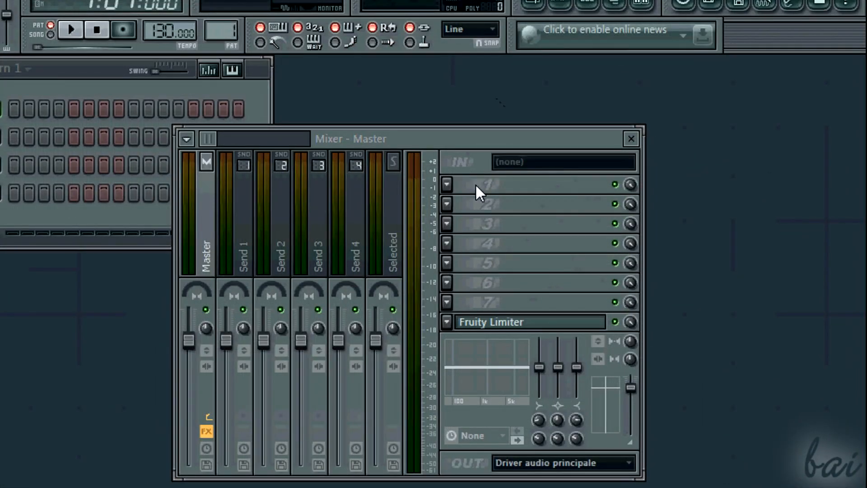
click(446, 184)
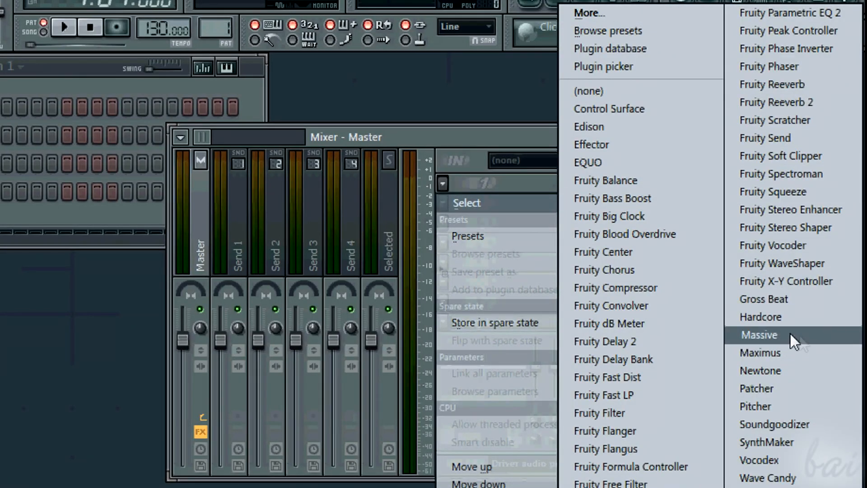
click(759, 334)
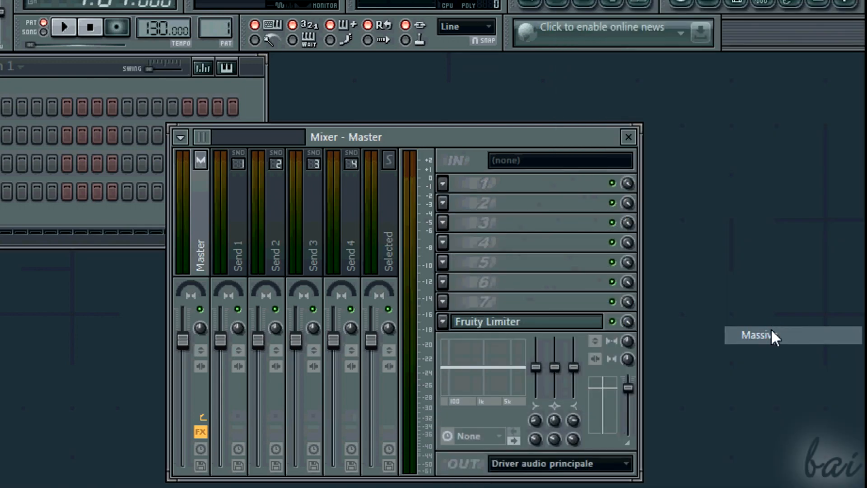
click(758, 335)
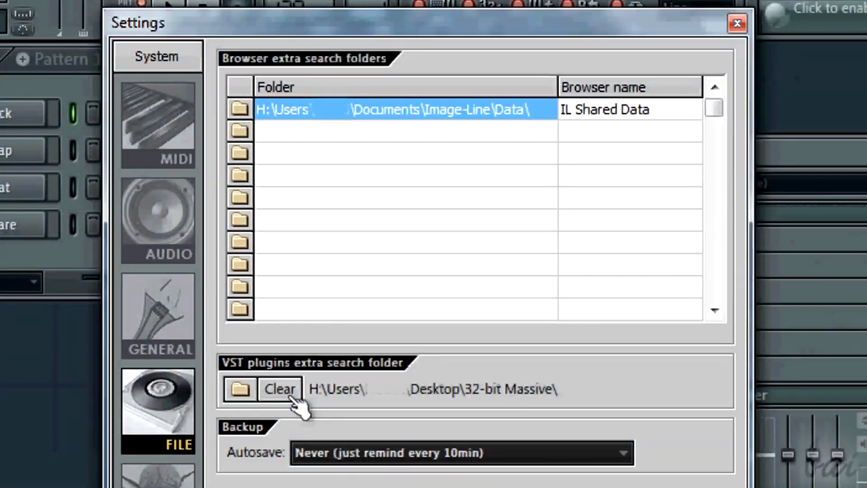
Step: Clear the VST extra search folder and add an 'External VST Plugins' folder in Image-Line
click(278, 388)
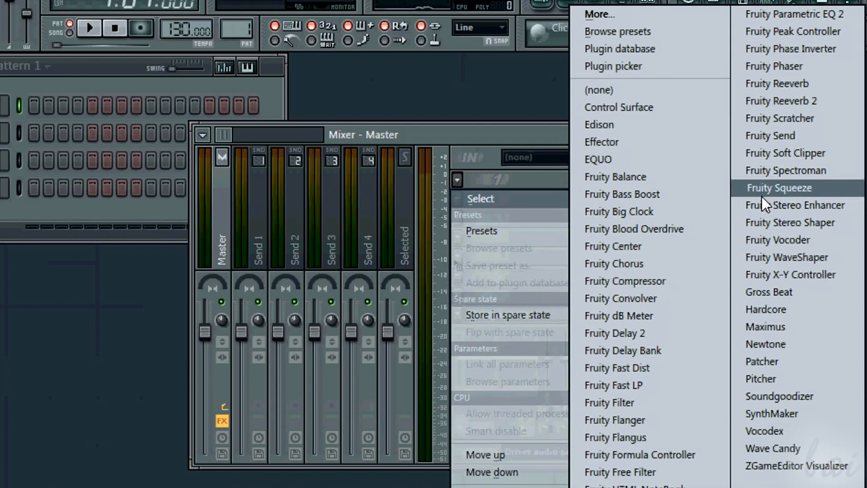
mouse_move(669, 402)
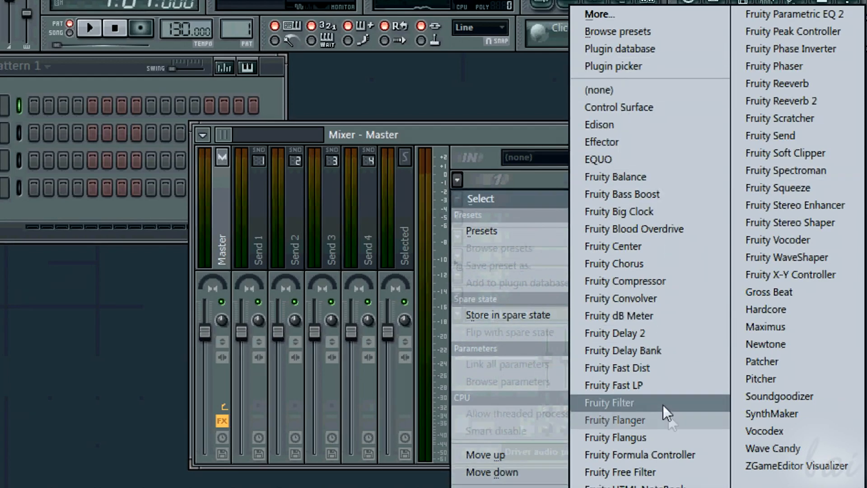
mouse_move(646, 458)
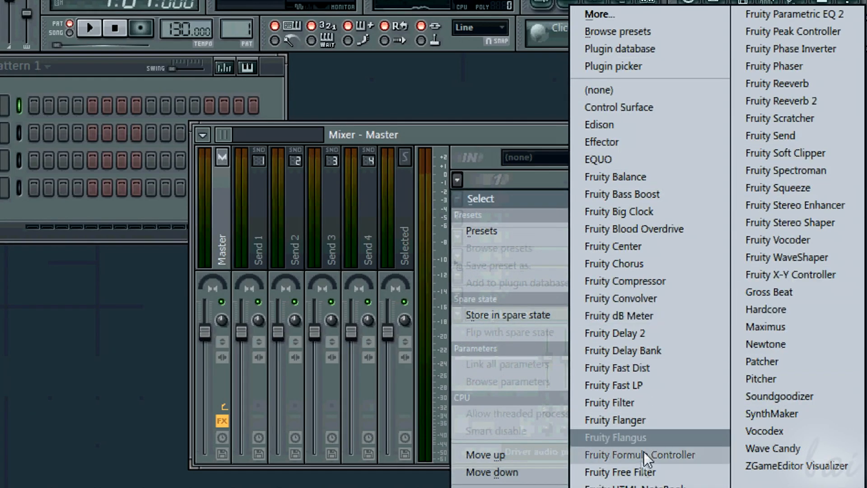
mouse_move(796, 239)
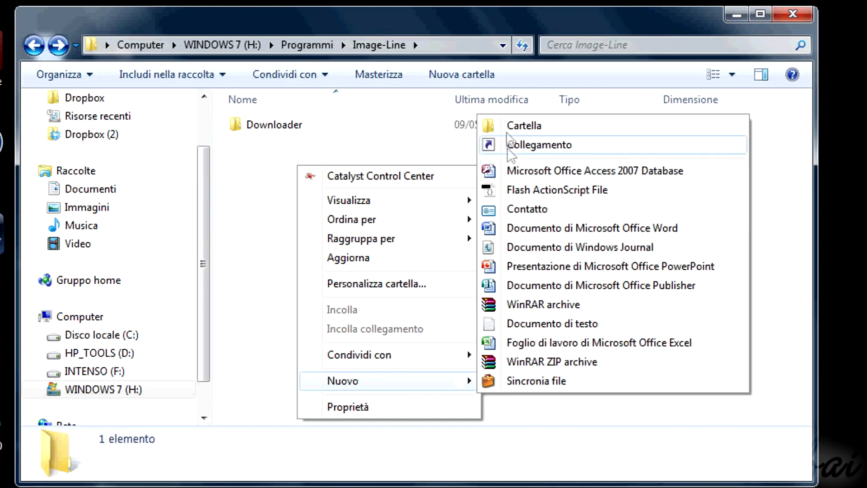
click(523, 126)
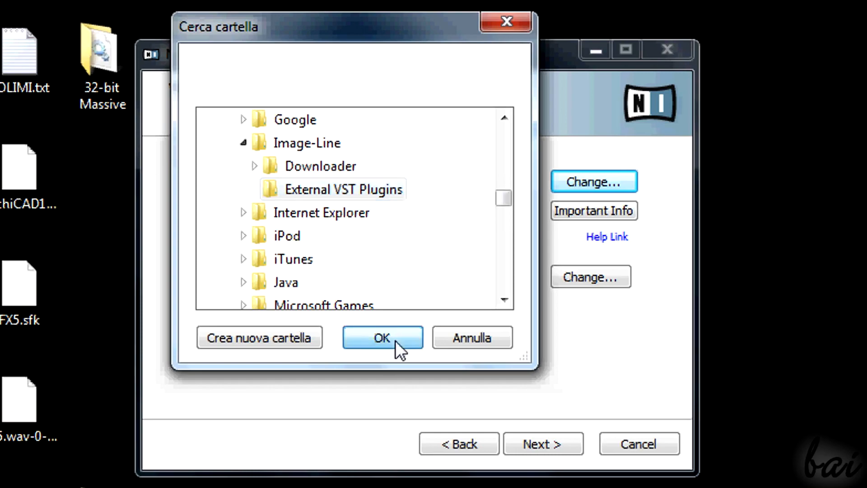
Step: Choose Image-Line's External VST Plugins as Massive's 32-bit VST destination and continue
click(382, 338)
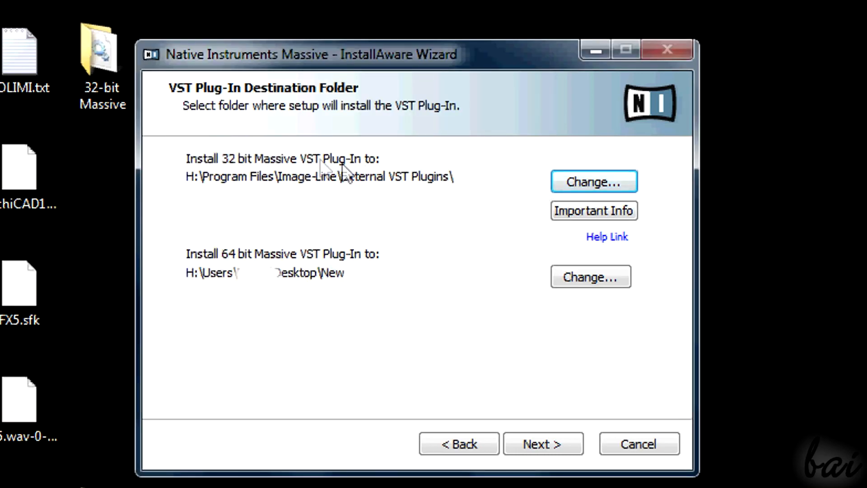
click(593, 182)
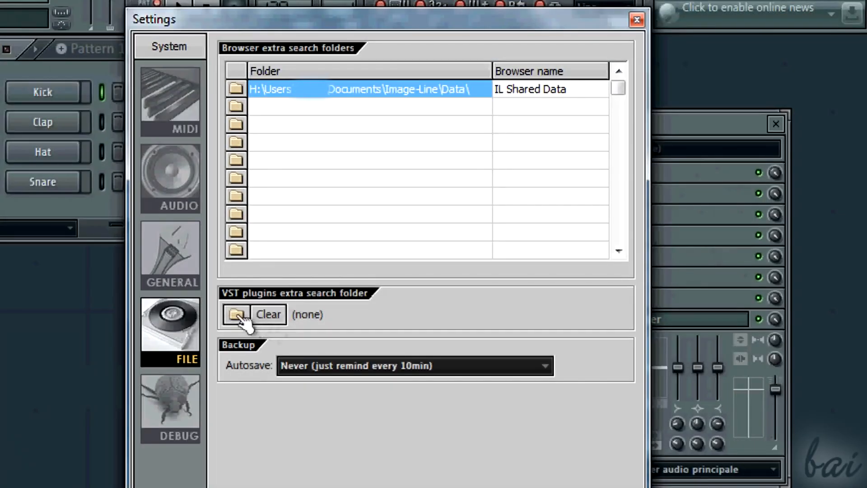
Step: Point the VST extra search folder to Image-Line\External VST Plugins and close Settings
click(235, 314)
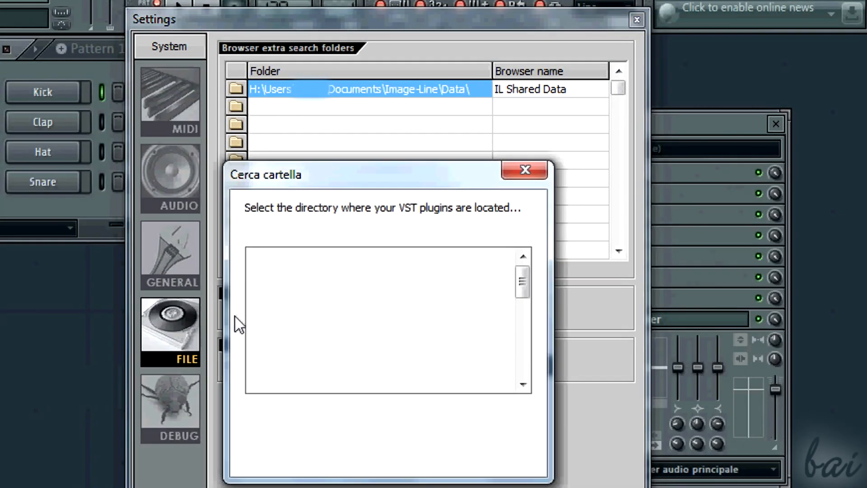
click(369, 342)
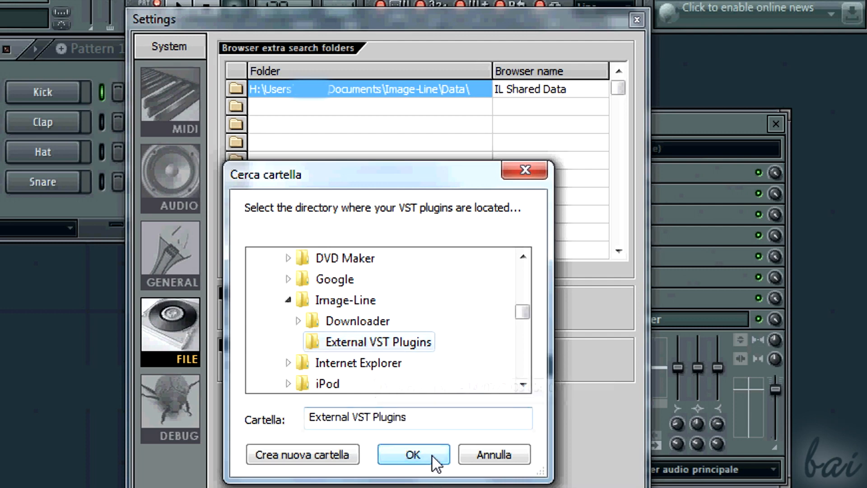
click(412, 453)
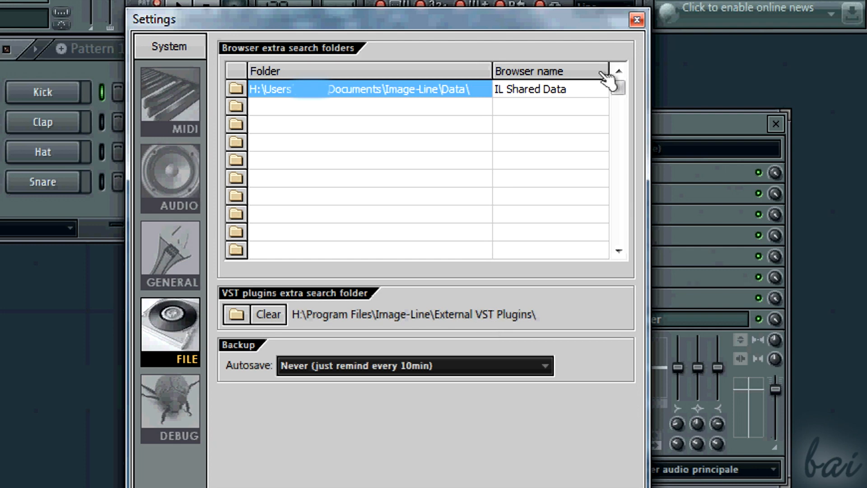
mouse_move(547, 341)
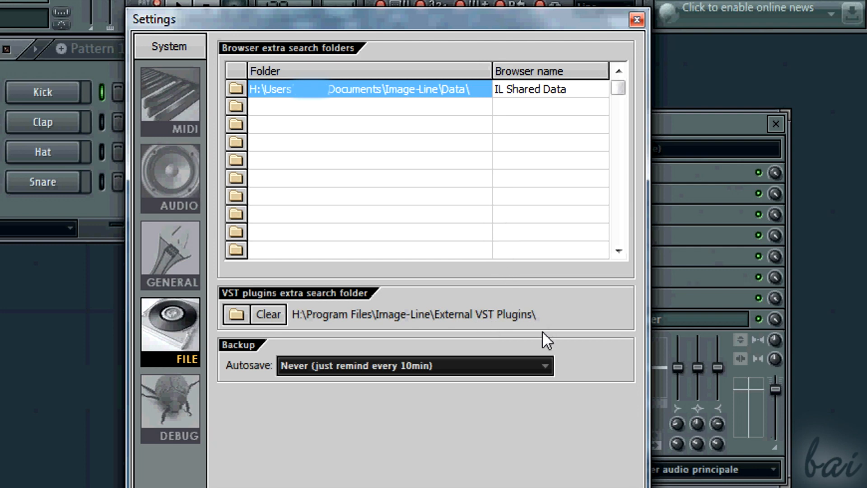
mouse_move(581, 10)
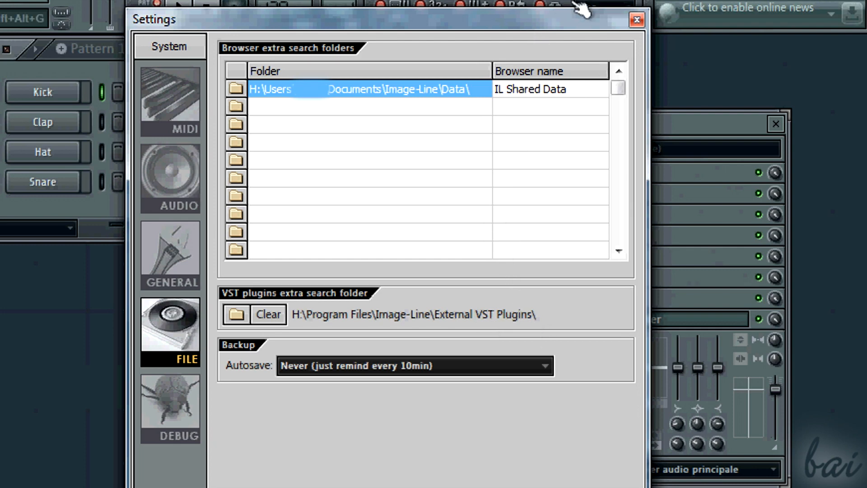
mouse_move(636, 20)
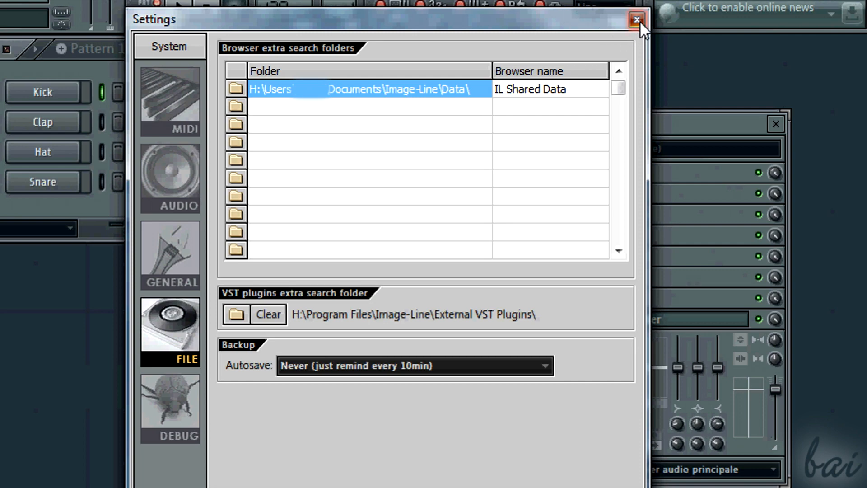
click(636, 20)
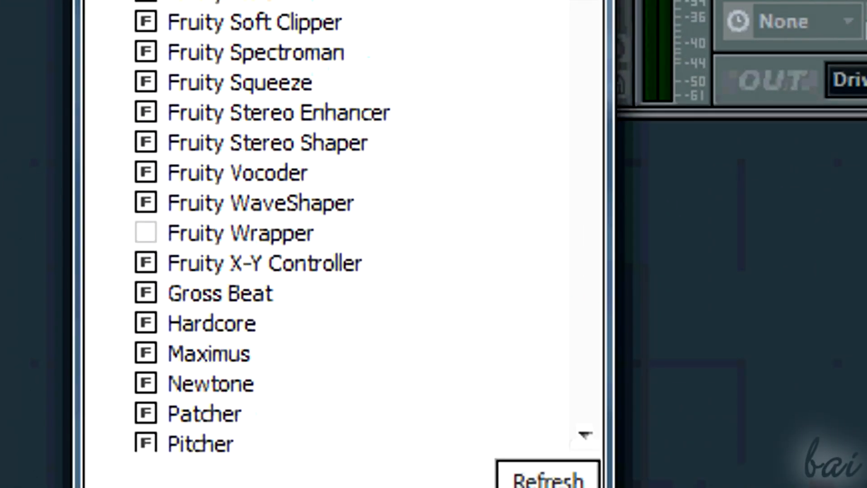
Step: Scroll the plugin list down to reach the Refresh options
scroll(down, 3)
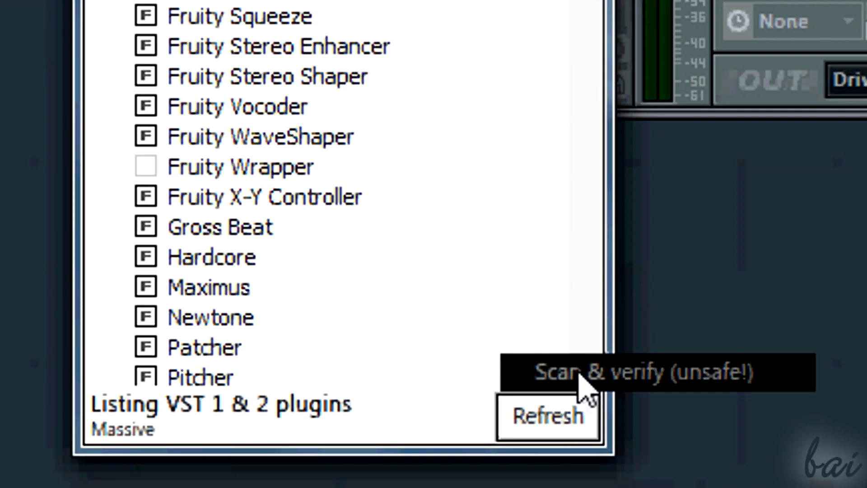
mouse_move(589, 5)
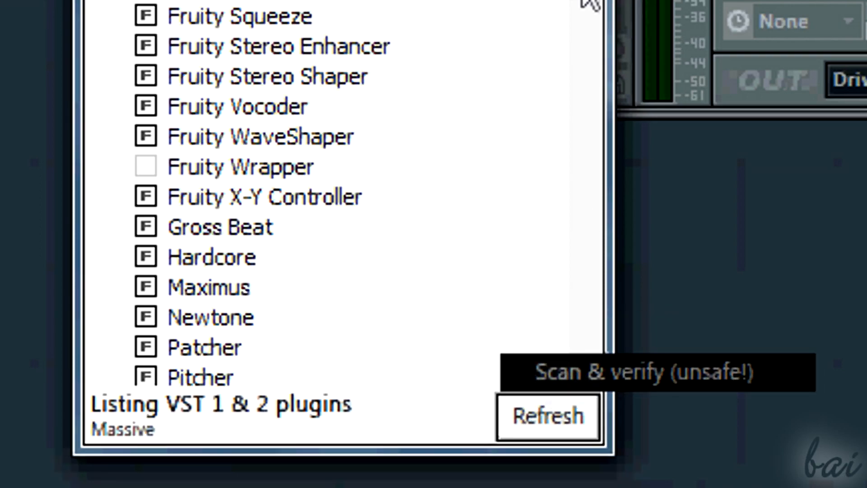